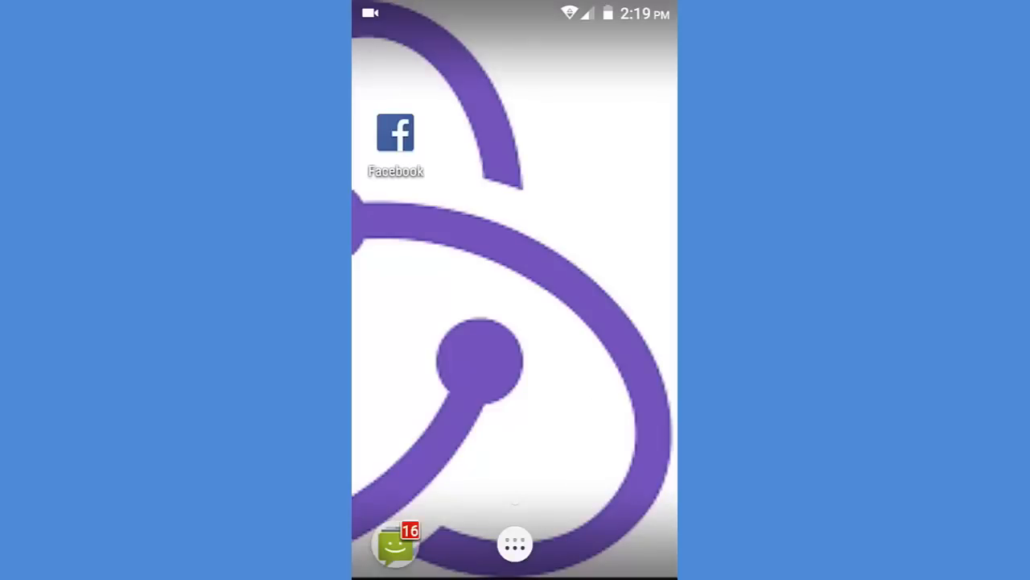
Launch Facebook and reach Account Settings from the menu's Help & Settings section
click(395, 133)
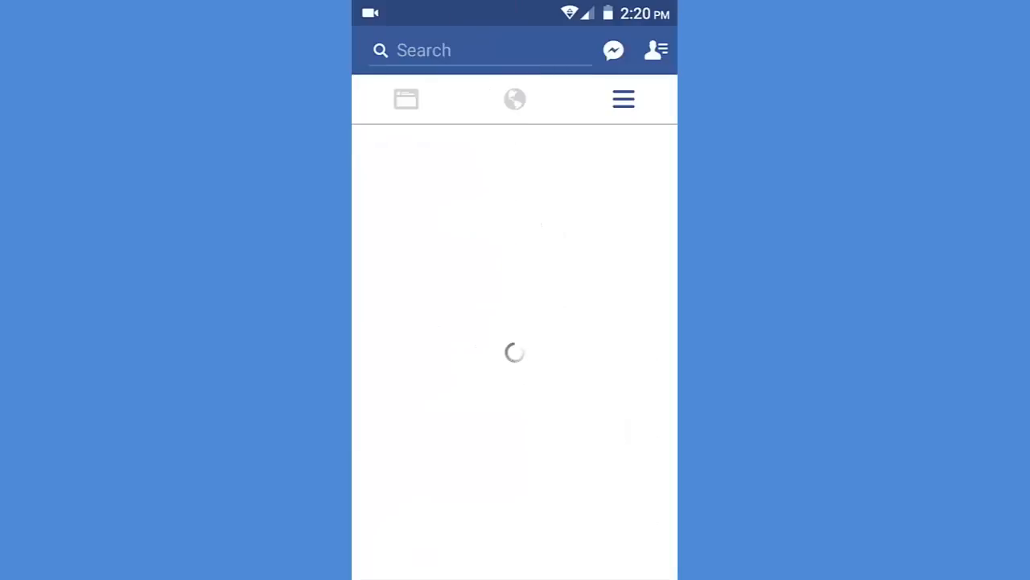
click(623, 99)
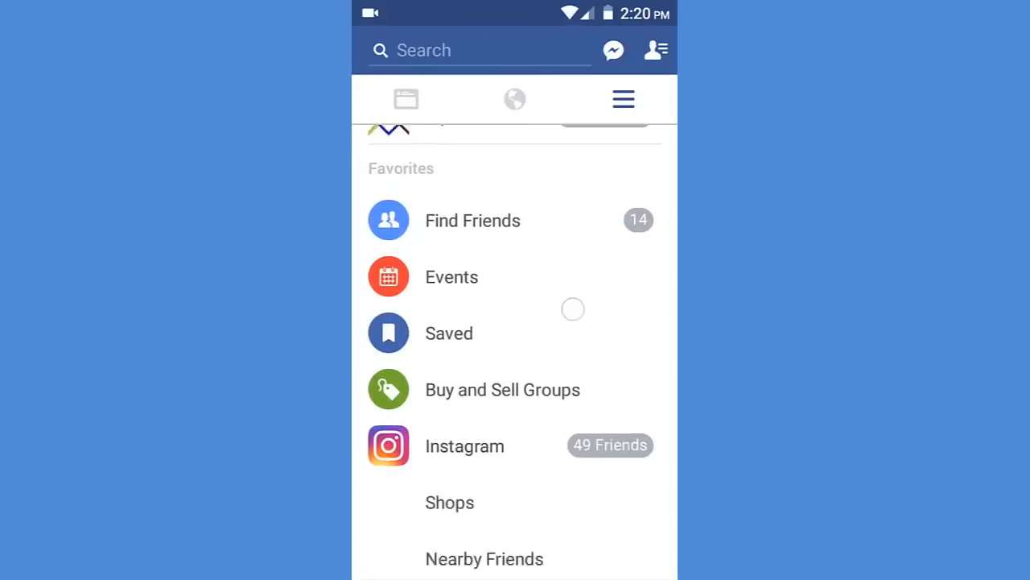
scroll(down, 3)
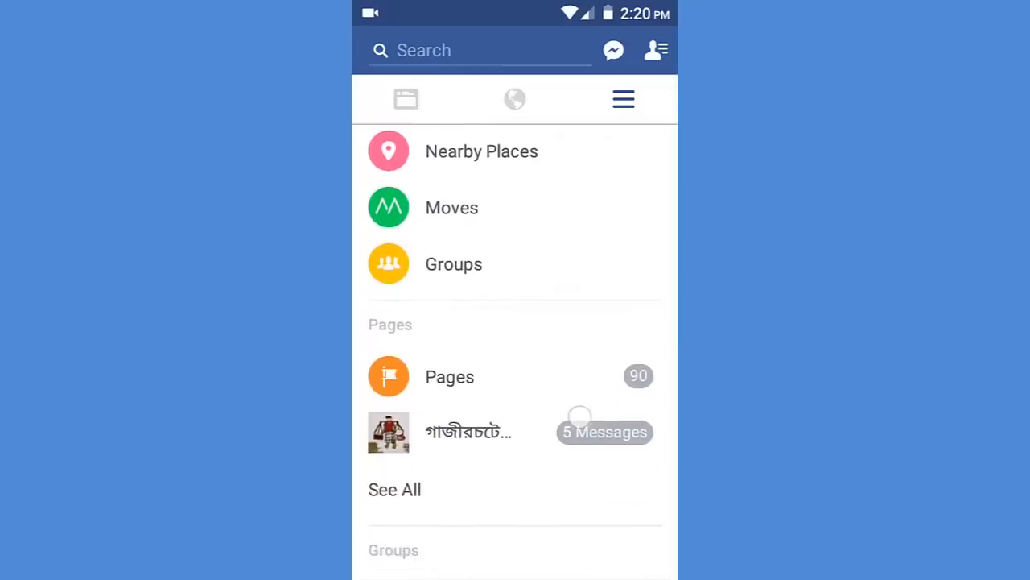
scroll(down, 3)
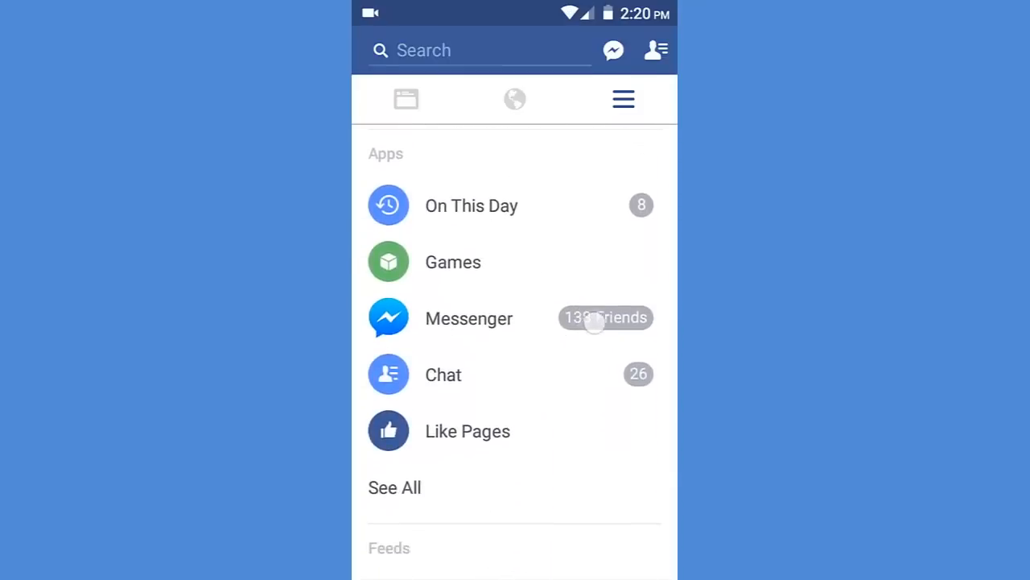
scroll(down, 3)
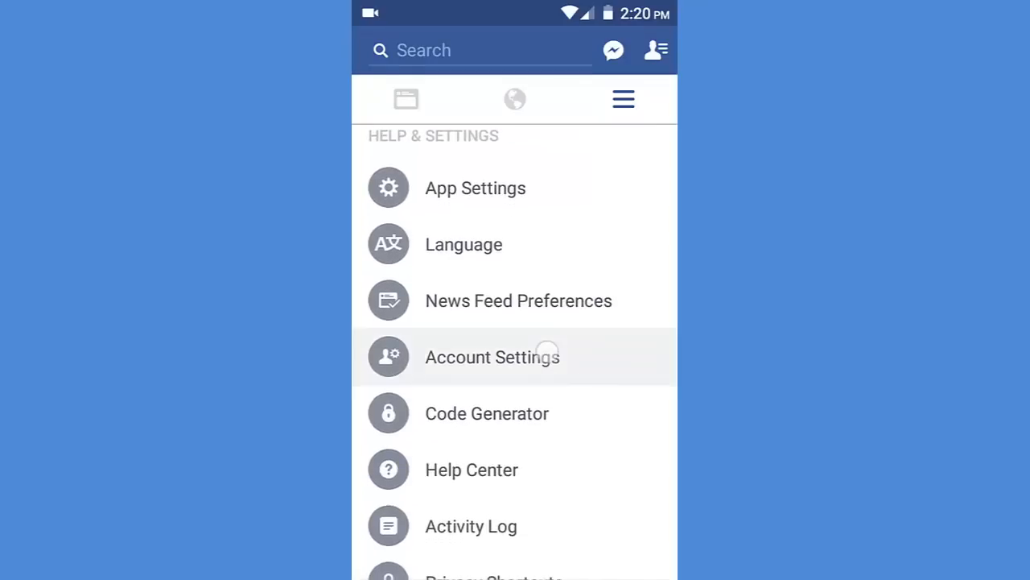
click(492, 357)
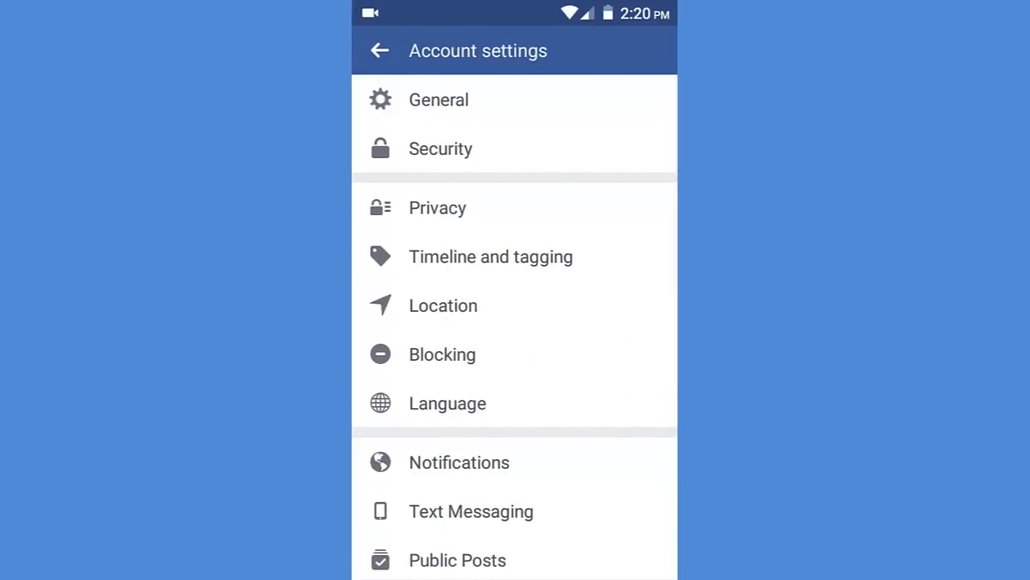
Open the Security page from Account Settings
click(441, 148)
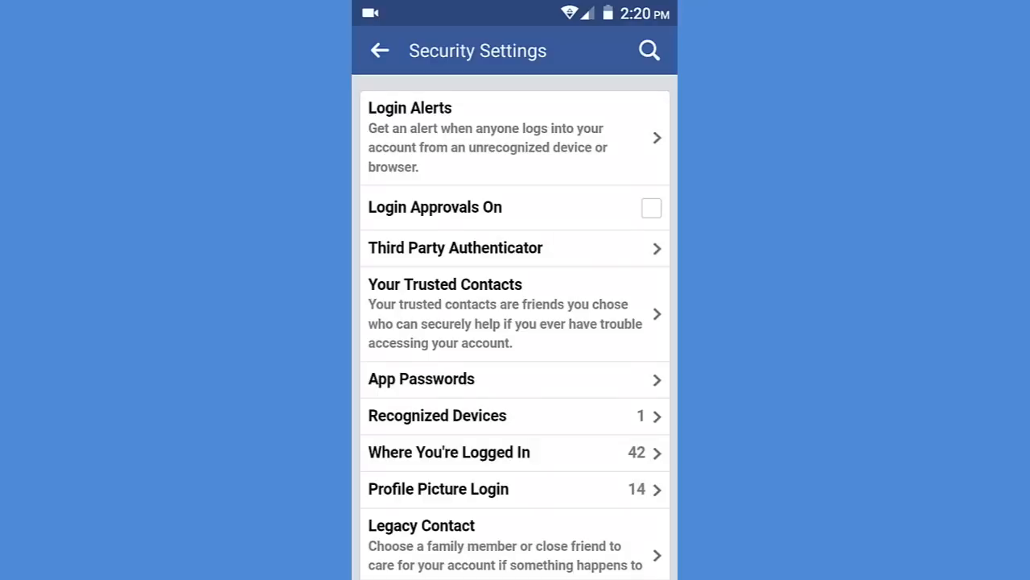
Open Where You're Logged In to view Manage Active Sessions
click(595, 452)
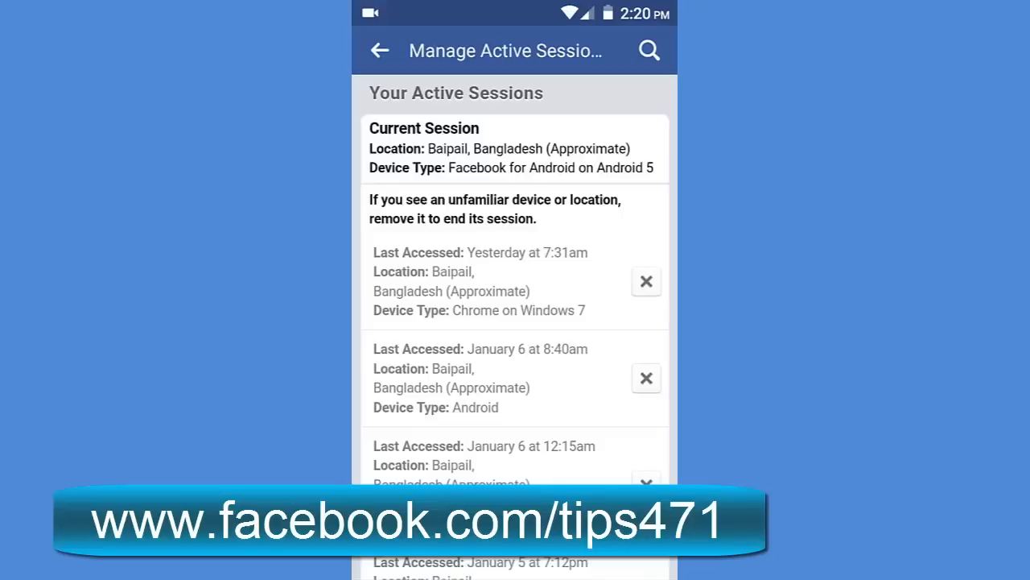
Scroll through the active sessions list past the newer sessions to December 26, 2016
scroll(down, 3)
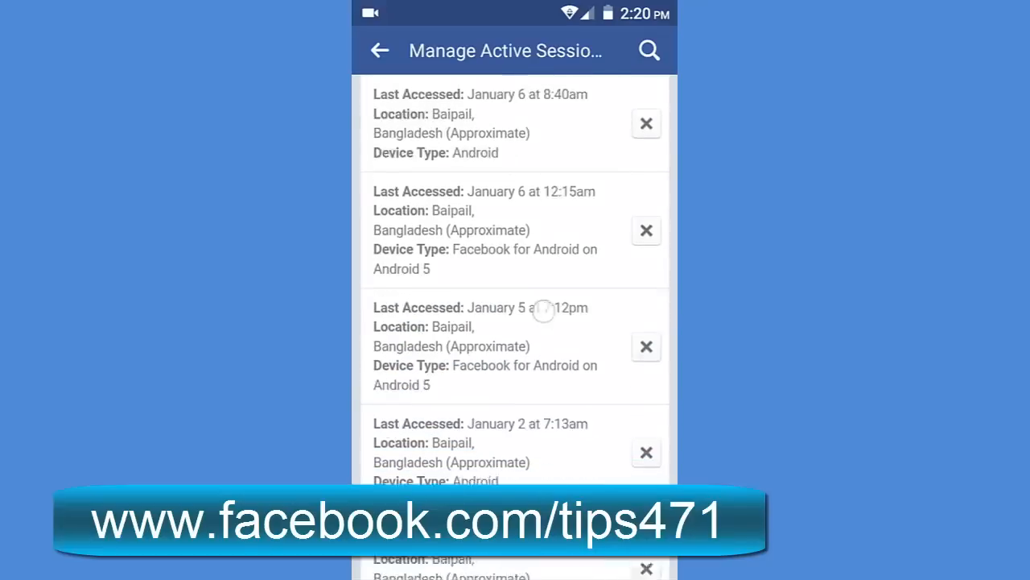
scroll(down, 3)
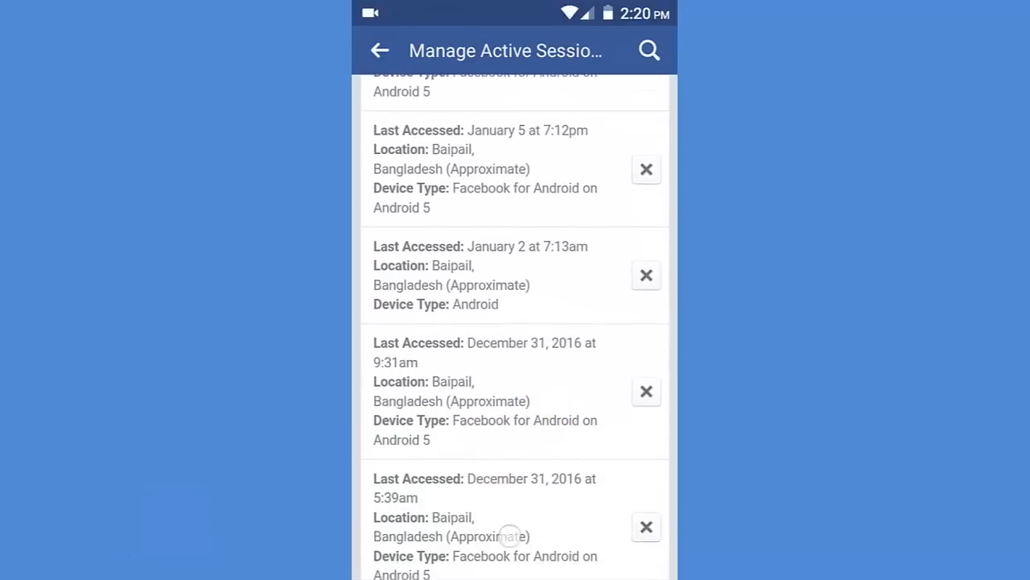
scroll(down, 3)
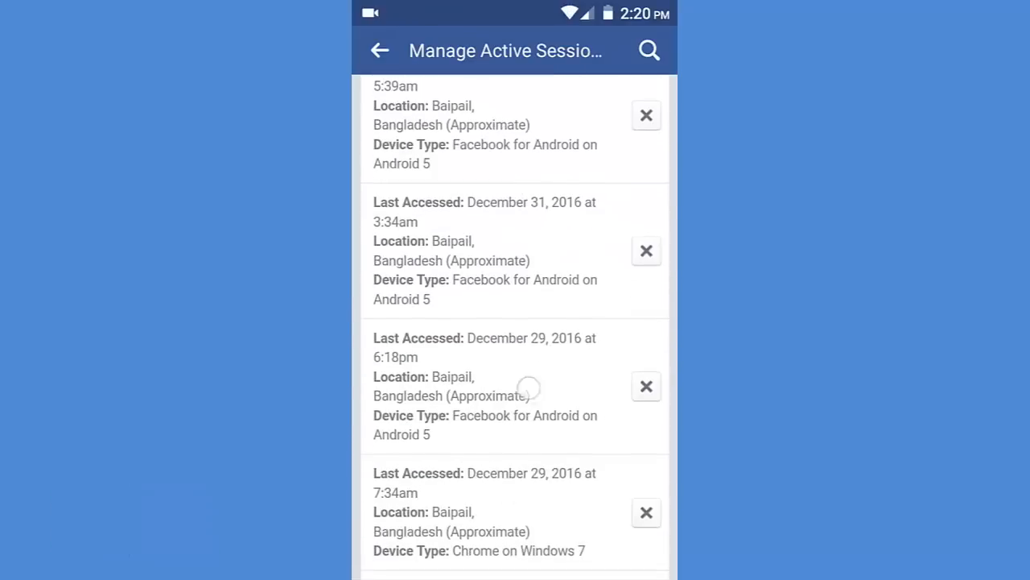
scroll(down, 3)
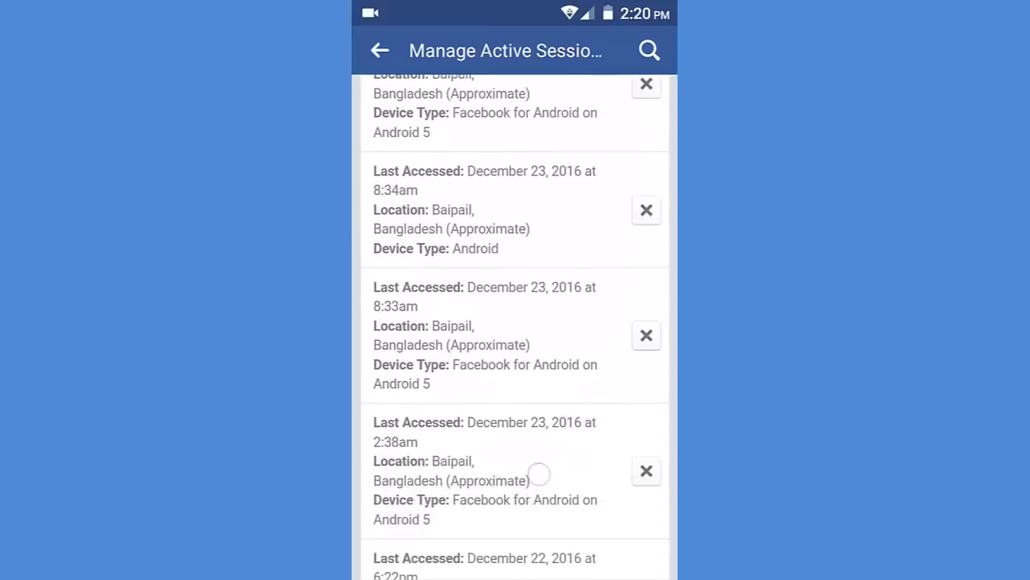
scroll(down, 3)
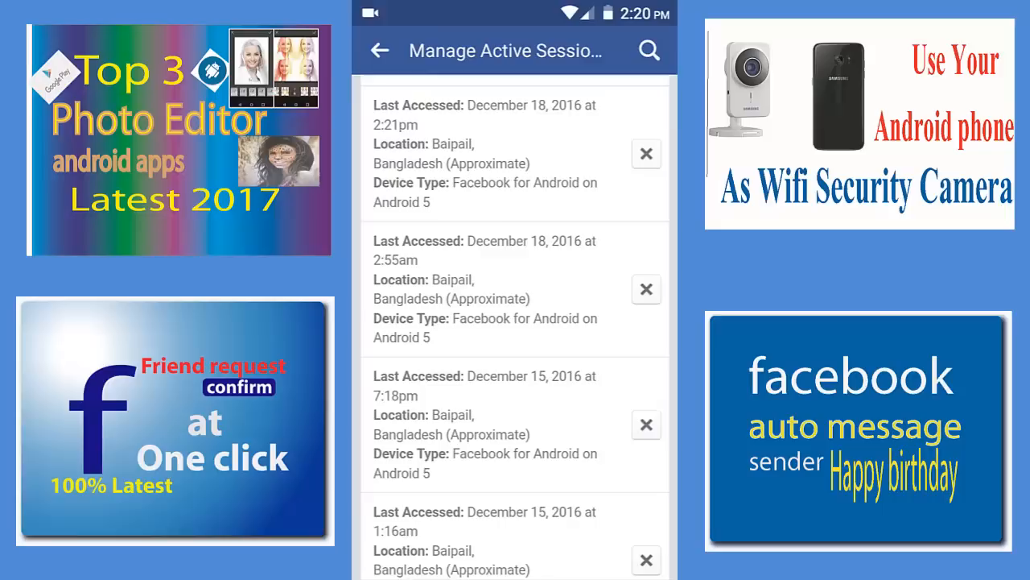
scroll(down, 3)
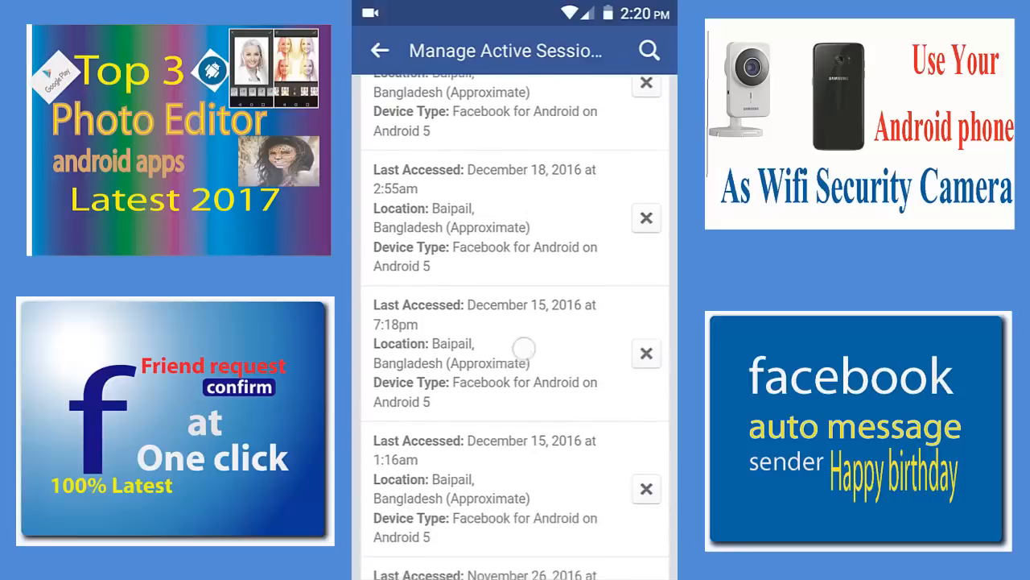
scroll(down, 3)
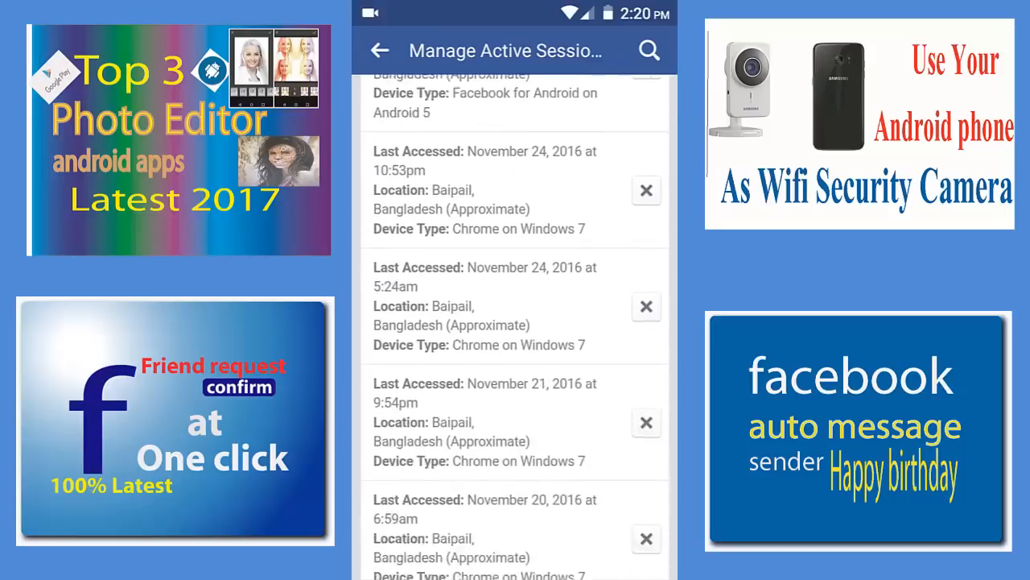
scroll(down, 3)
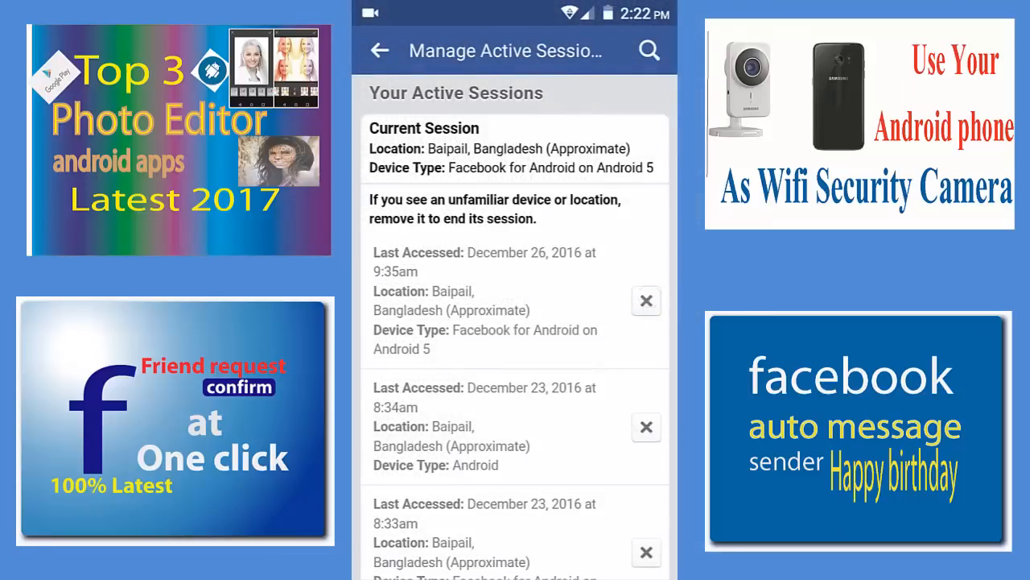
End the December 26, 2016 and November 19 Chrome on Windows 7 sessions, then go back
click(647, 301)
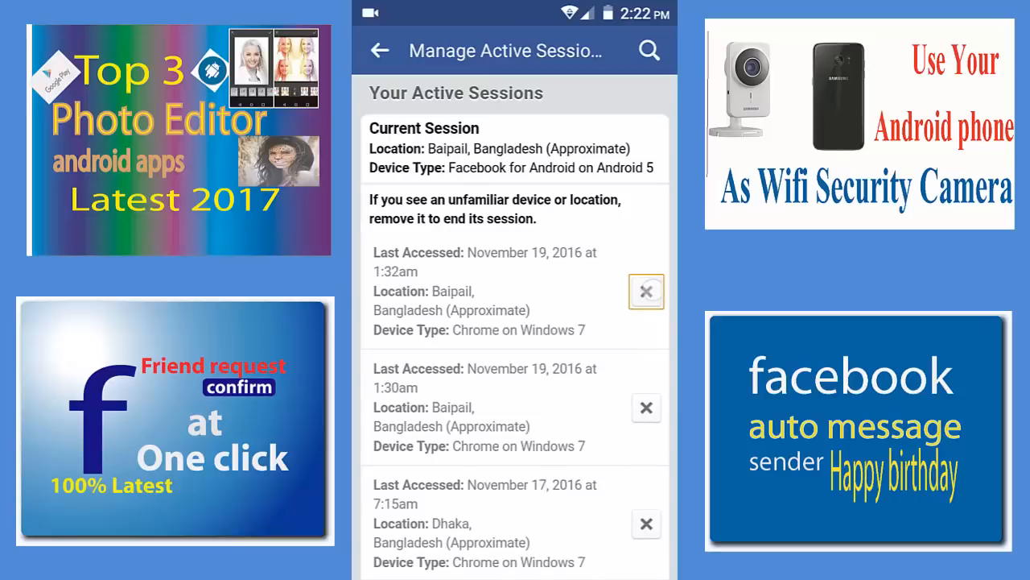
click(646, 292)
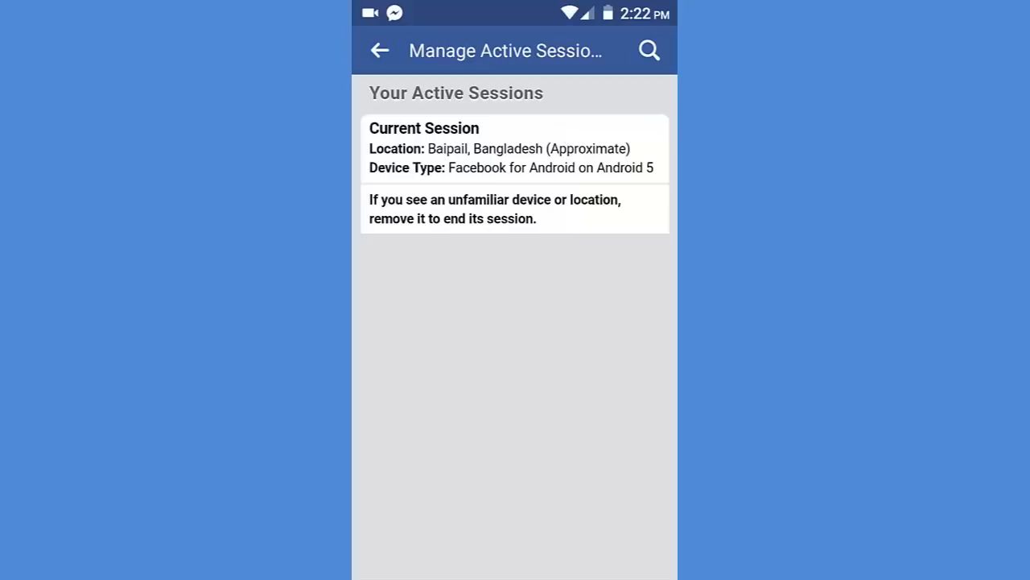
click(378, 50)
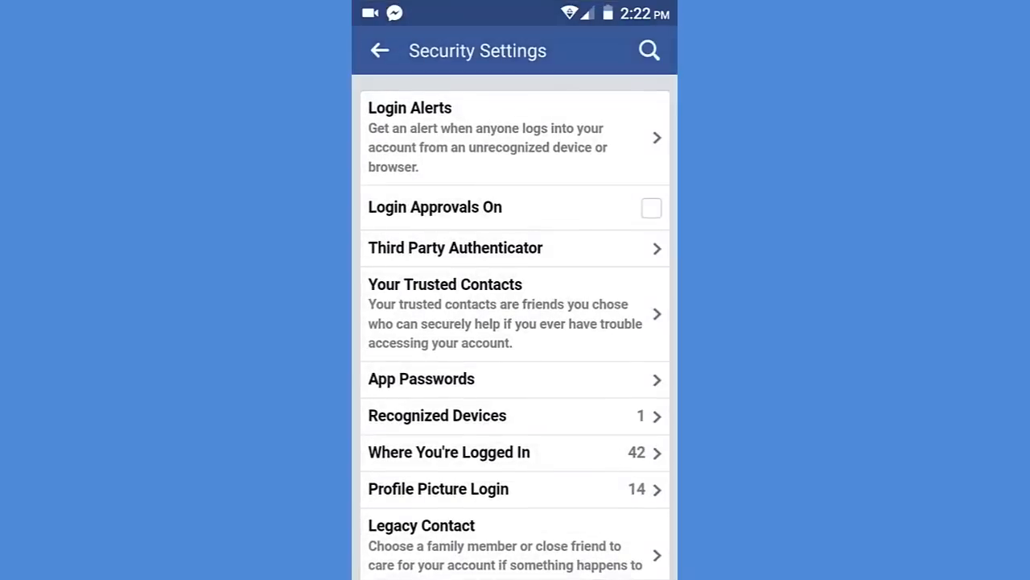